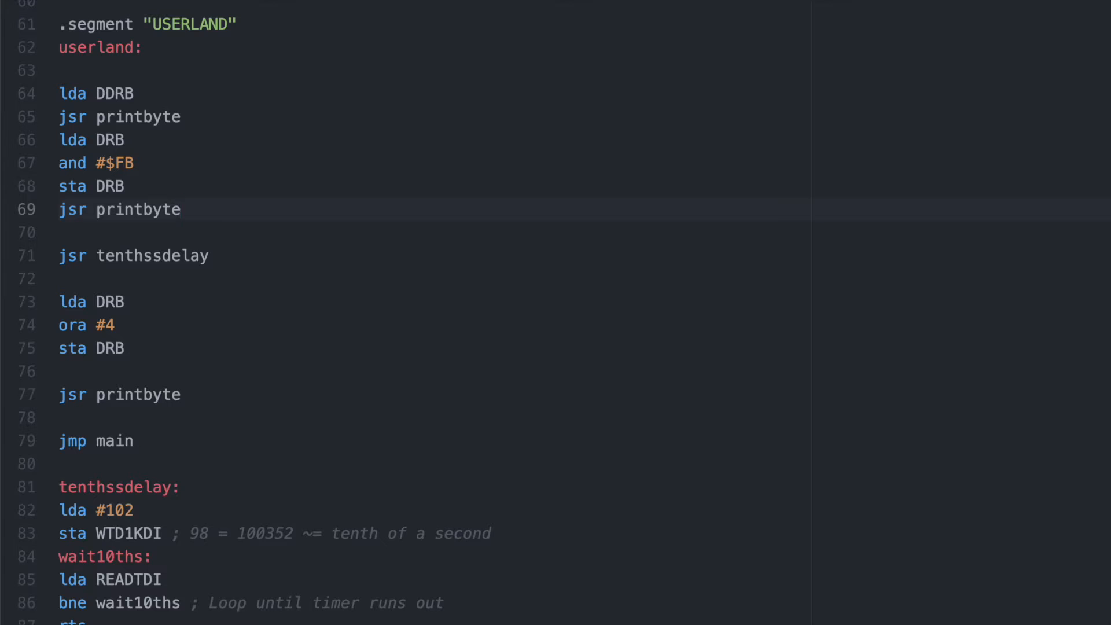
# Step: Show minipro --help and scroll its options, including voltages, ICSP and hardware check
pyautogui.click(181, 209)
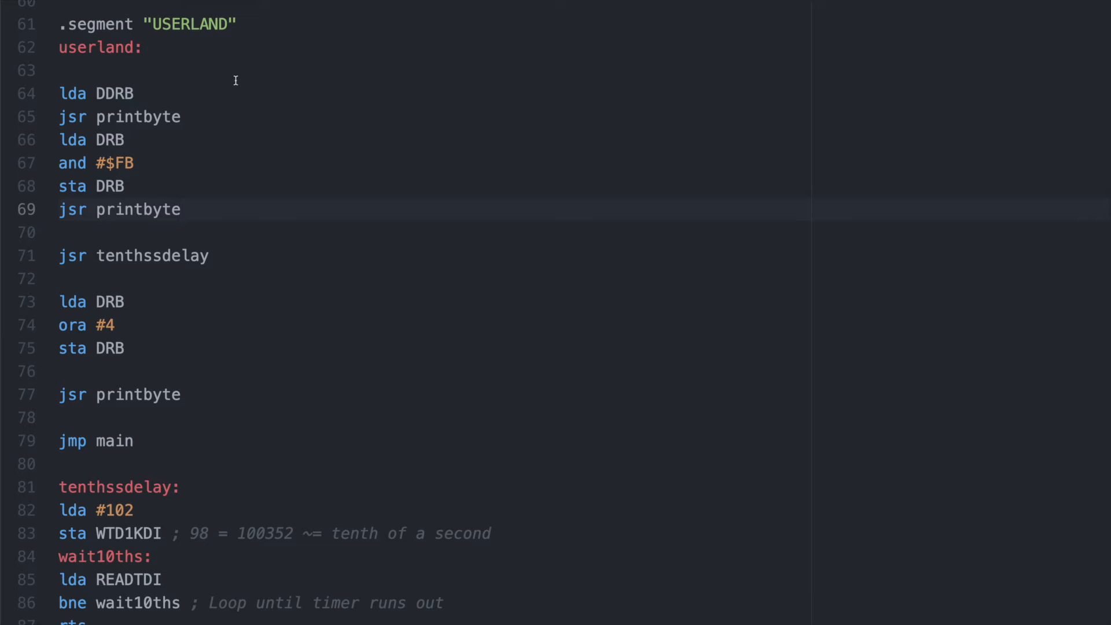
pyautogui.click(181, 209)
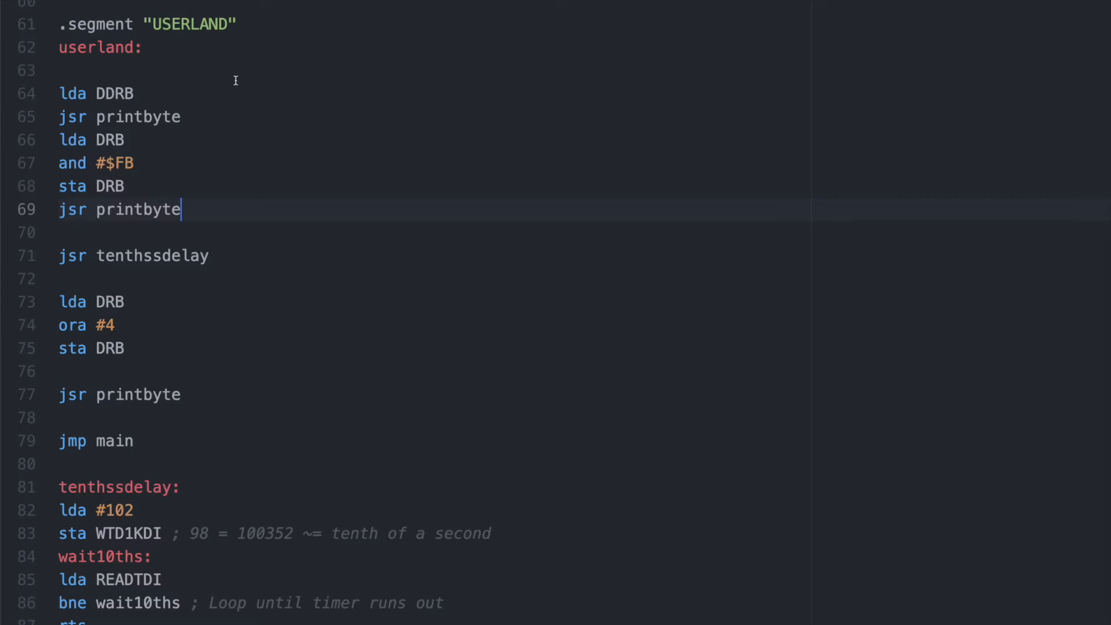
pyautogui.click(79, 117)
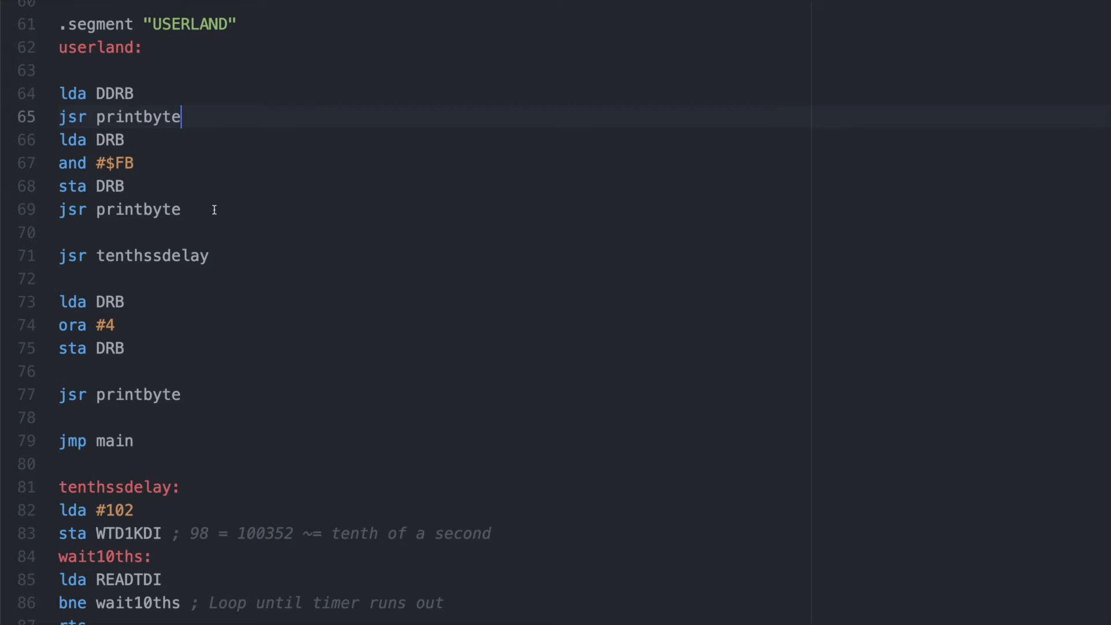
pyautogui.scroll(-3)
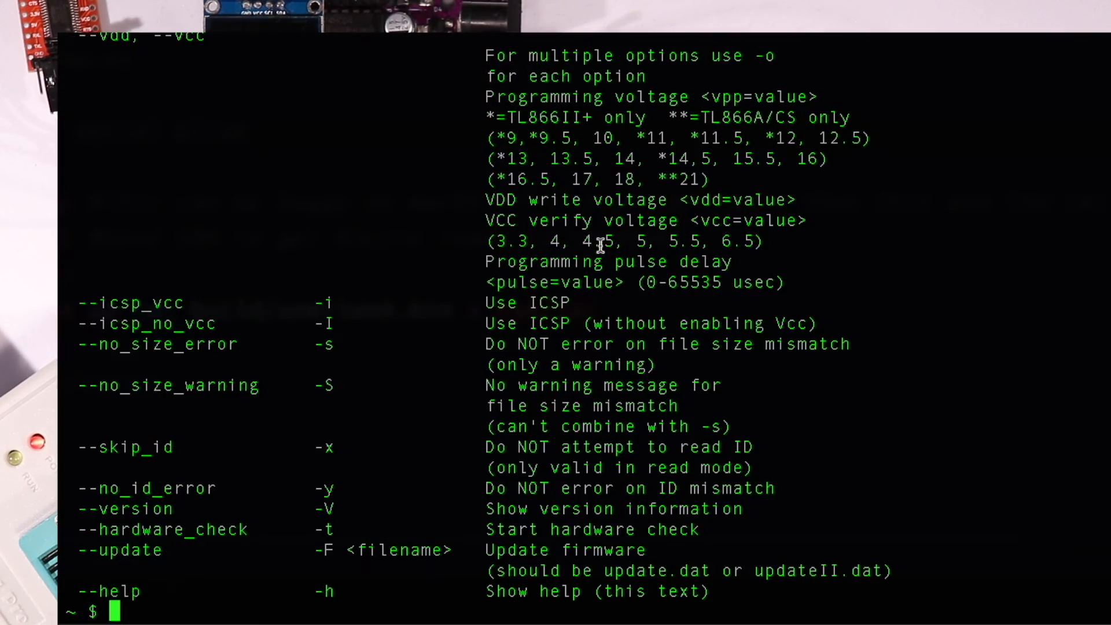
pyautogui.scroll(-3)
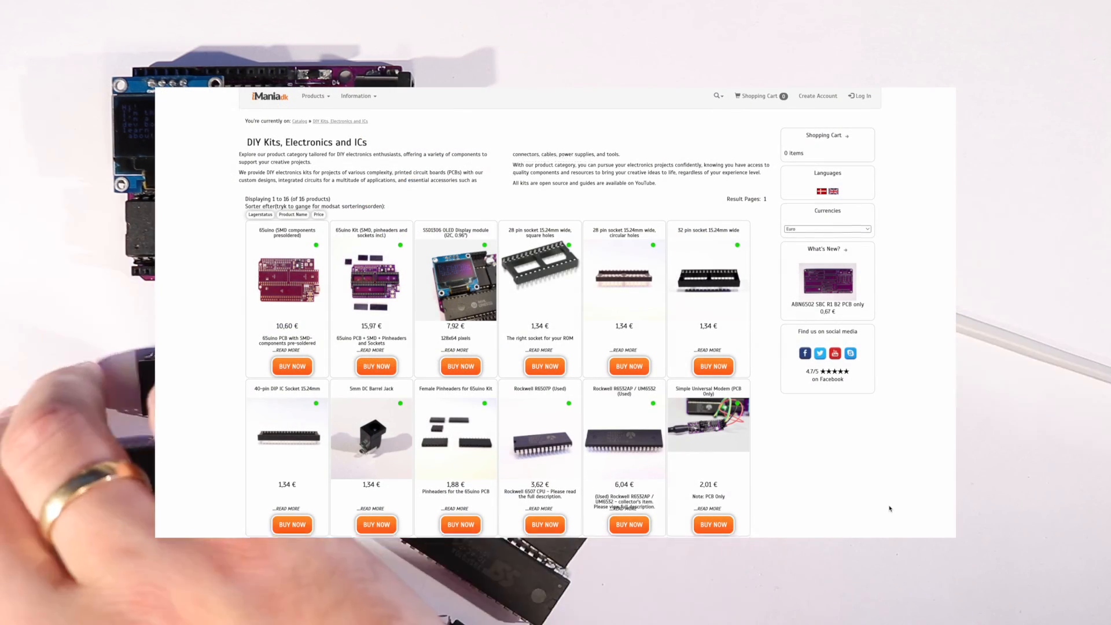
# Step: Scroll the iMania.dk DIY Kits, Electronics and ICs grid past all 16 products to the footer
pyautogui.scroll(-3)
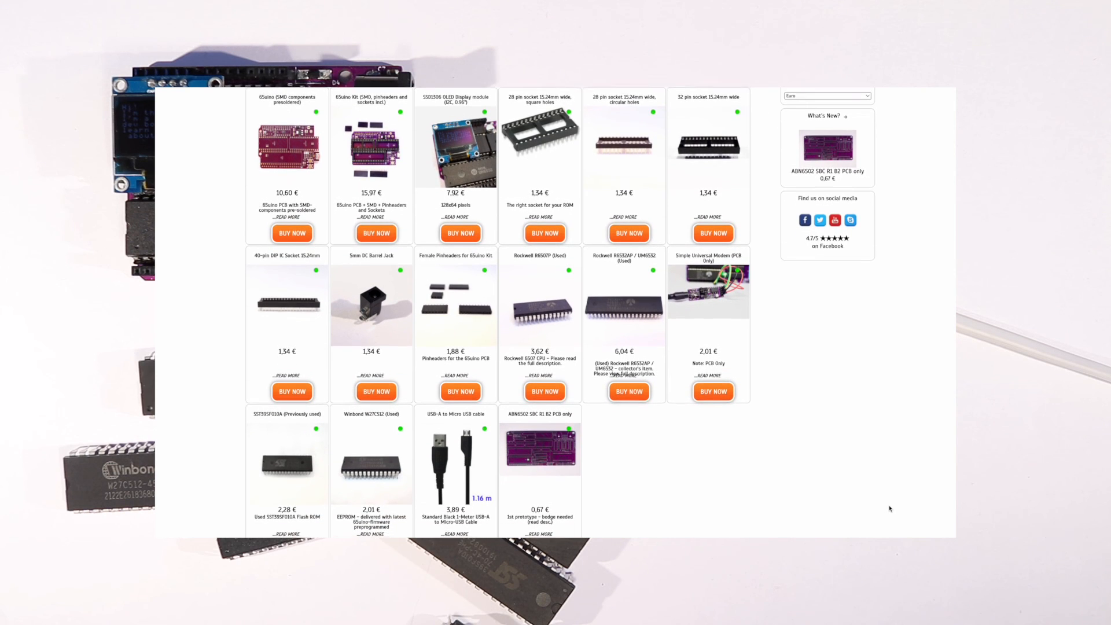
pyautogui.scroll(-3)
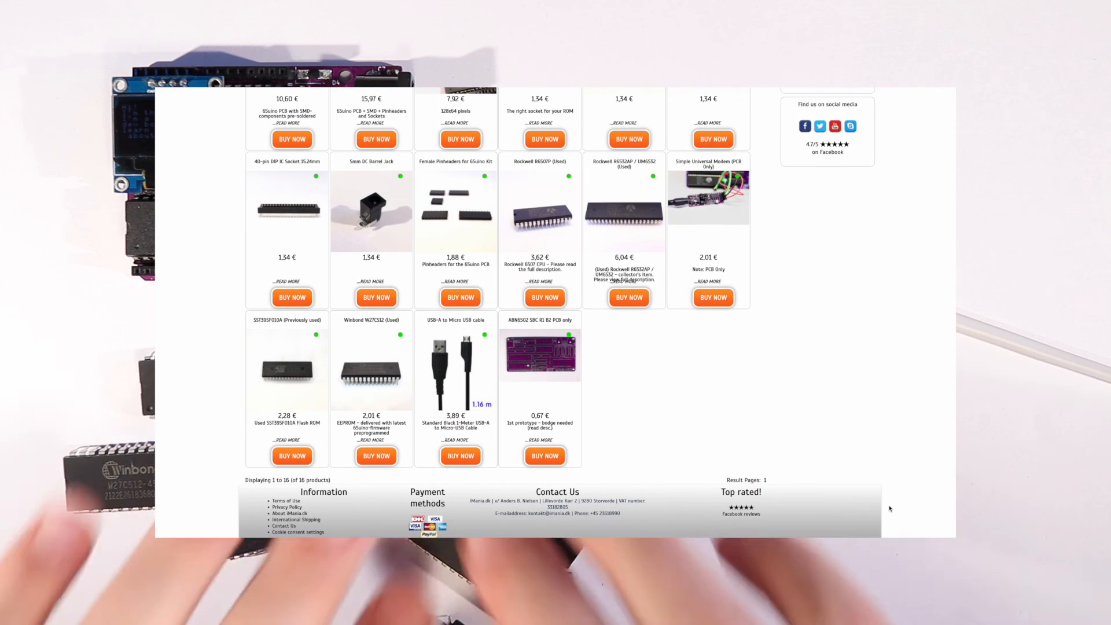